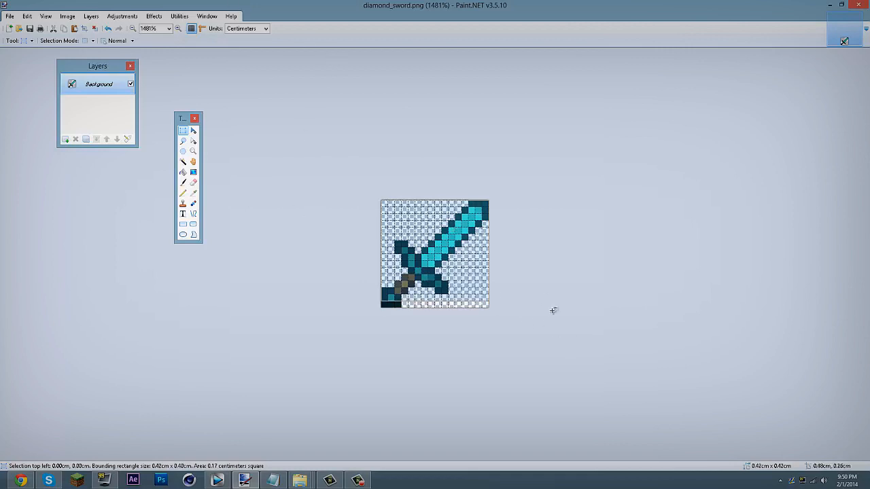
pyautogui.moveTo(514, 300)
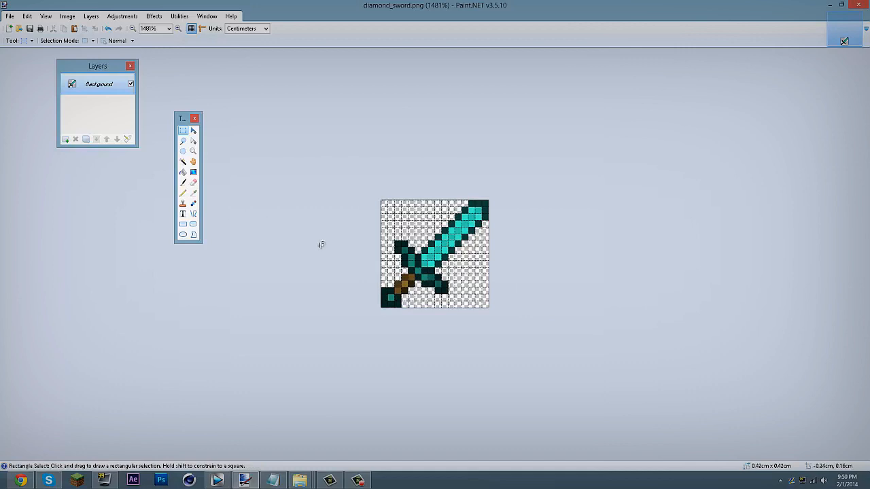
pyautogui.moveTo(289, 236)
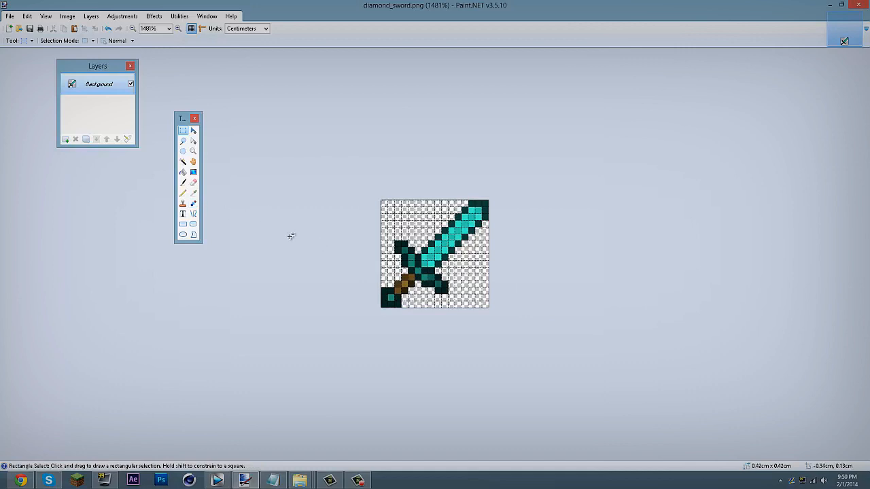
pyautogui.moveTo(231, 218)
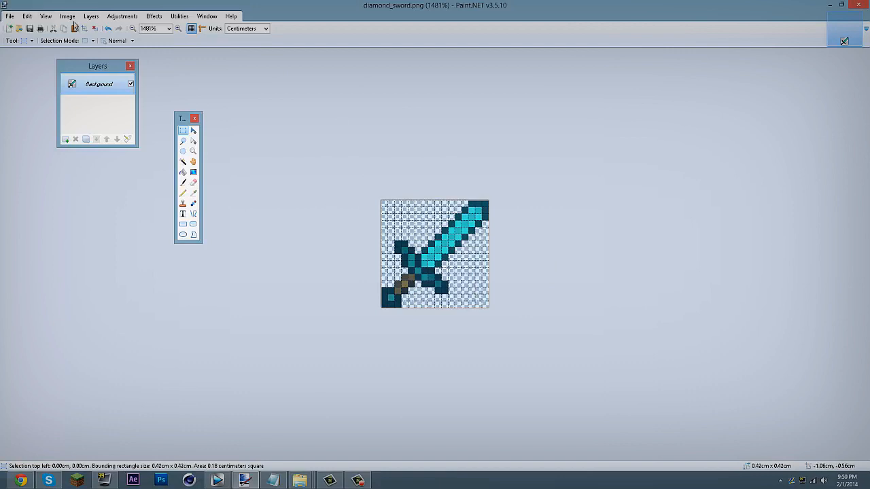
# Try resizing the canvas to 256×256 pixels, then undo it
pyautogui.click(68, 16)
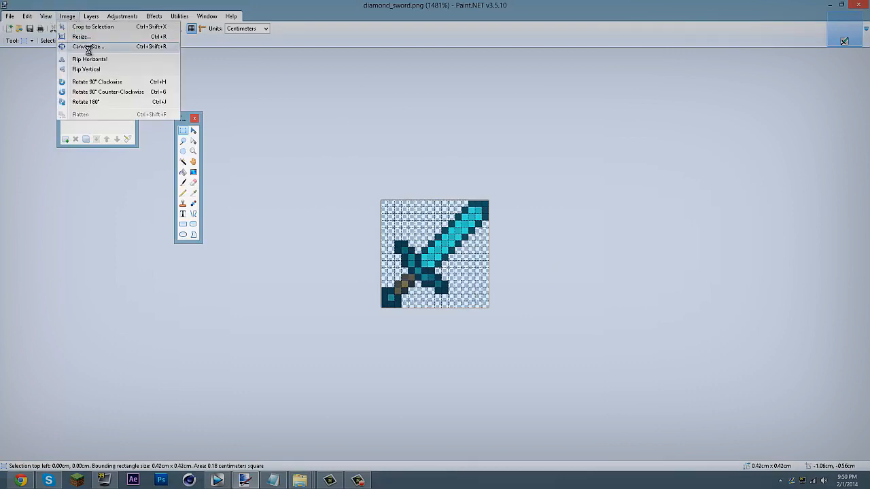
pyautogui.click(95, 48)
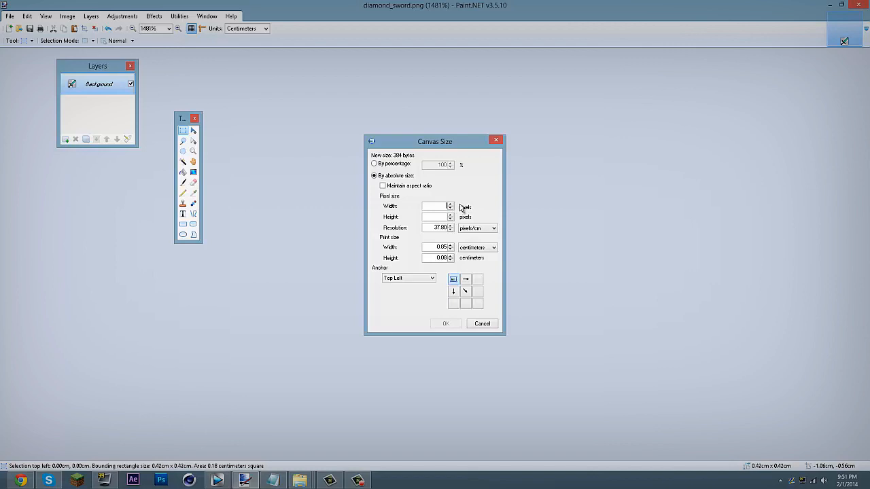
pyautogui.write('5')
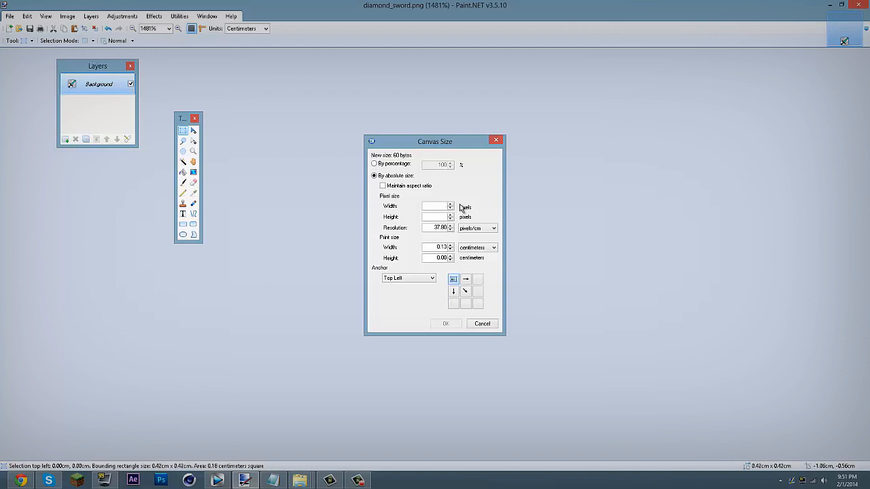
pyautogui.write('256')
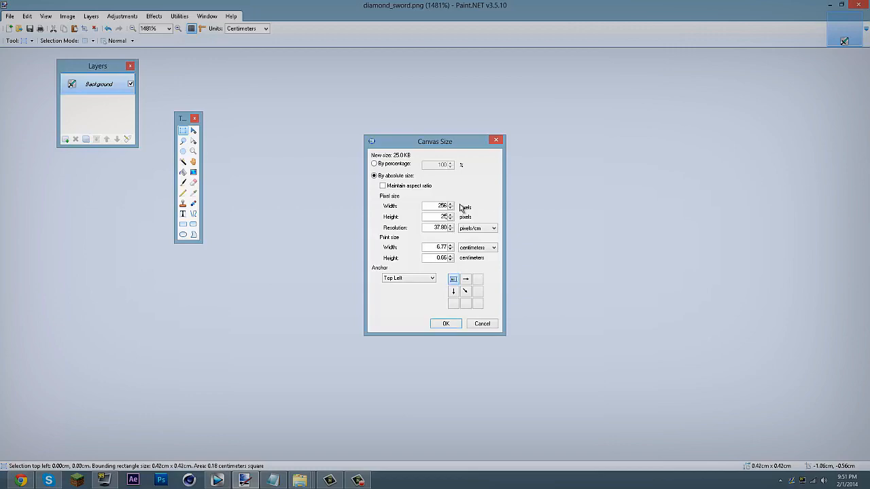
pyautogui.click(446, 324)
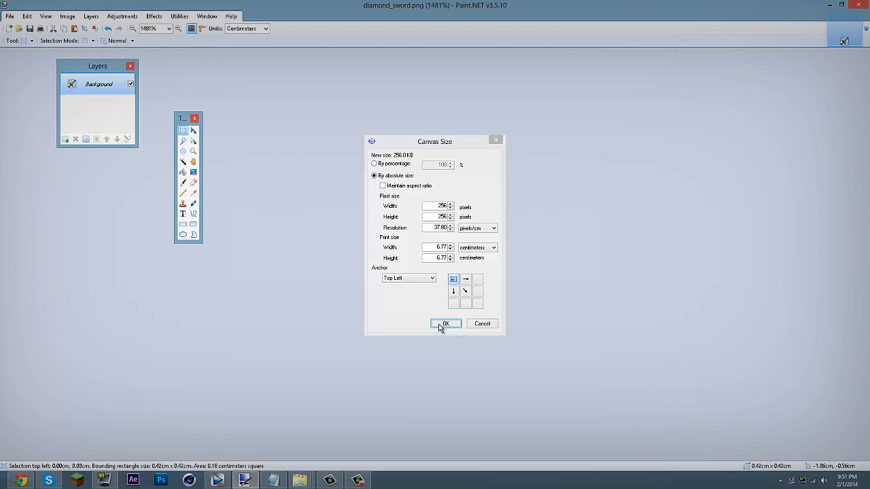
pyautogui.click(445, 323)
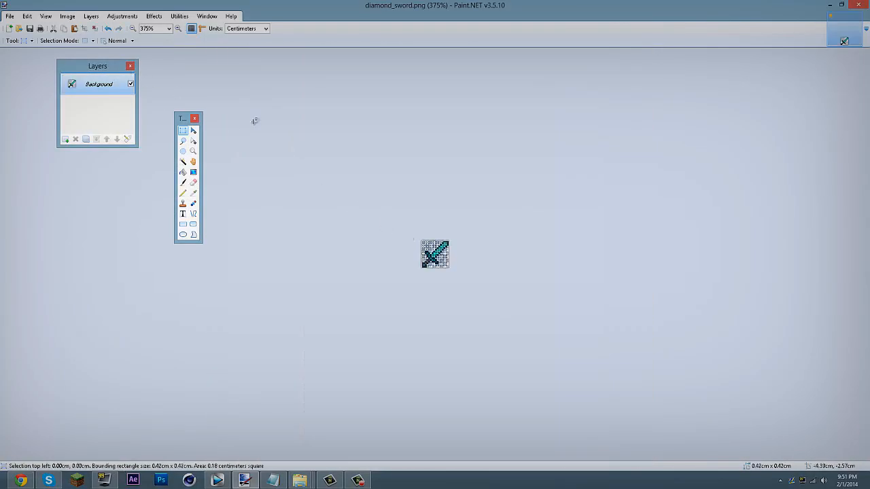
# Set the canvas size to 256×256 pixels again
pyautogui.click(65, 16)
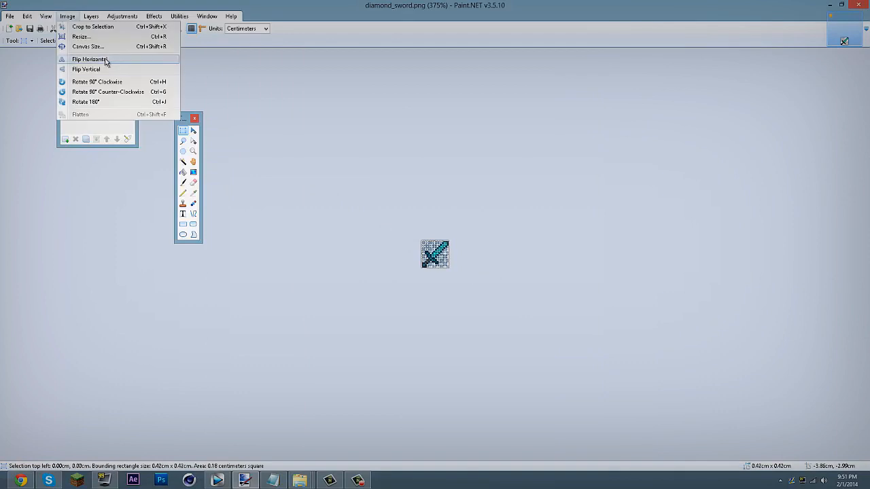
pyautogui.click(93, 48)
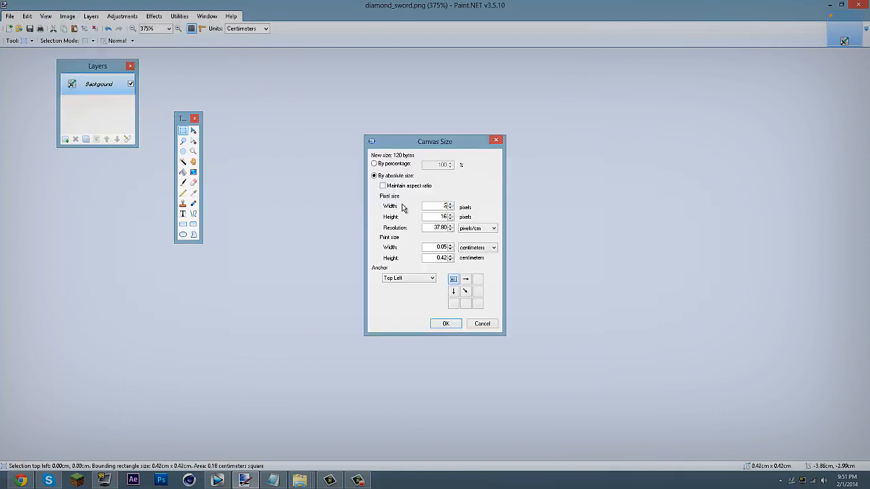
pyautogui.write('256')
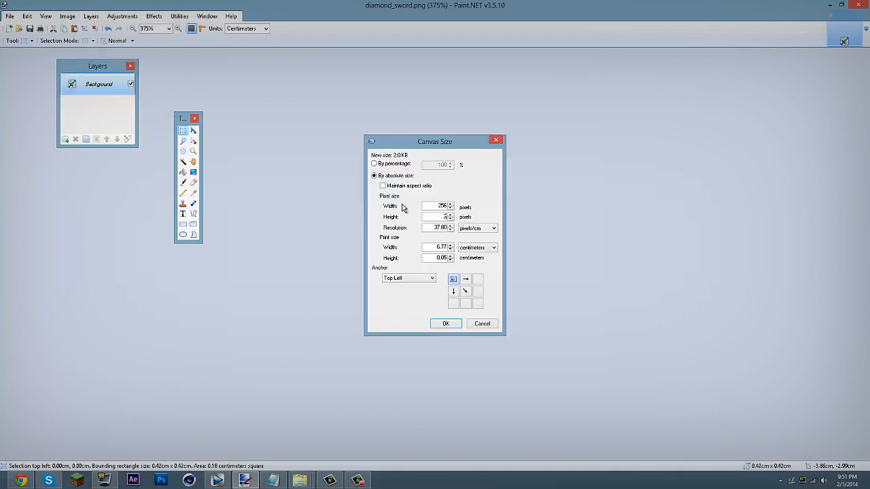
pyautogui.click(446, 323)
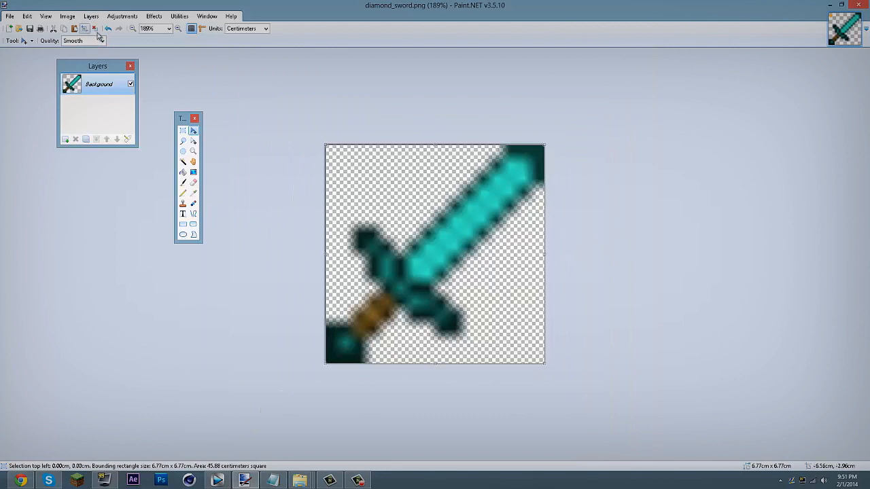
# Change the Move tool's scaling Quality from Smooth to Pixelated
pyautogui.click(100, 40)
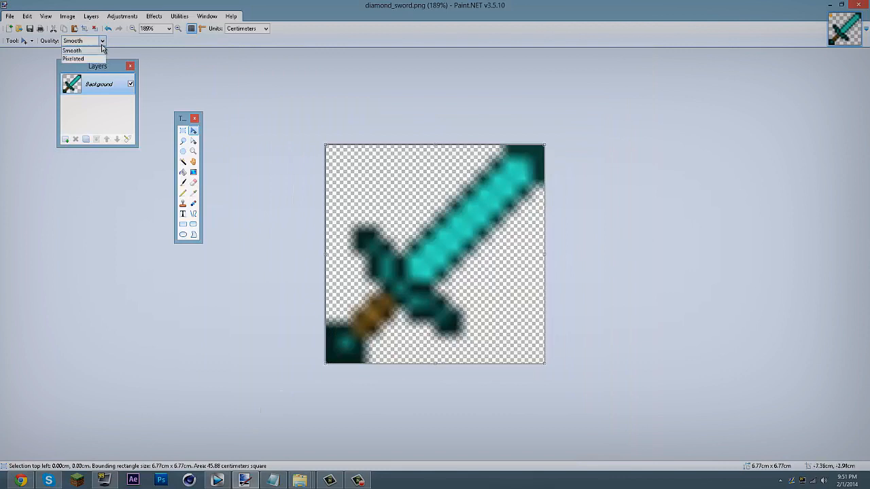
pyautogui.click(74, 56)
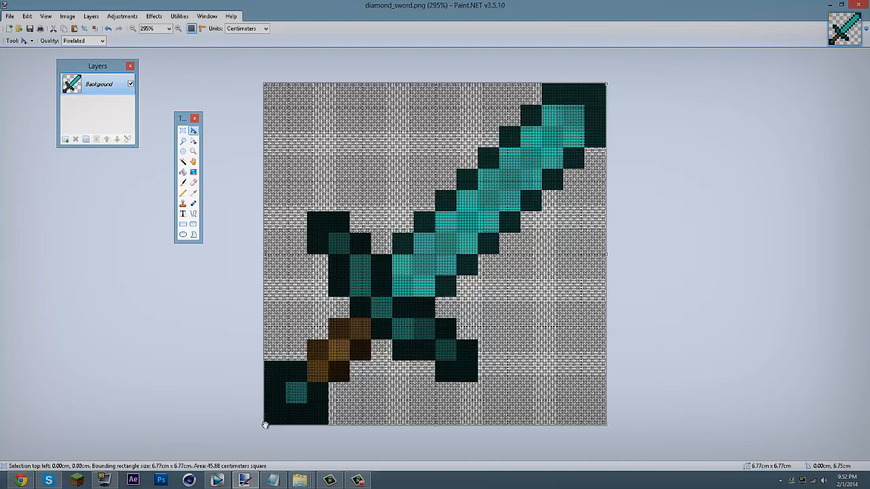
pyautogui.moveTo(377, 226)
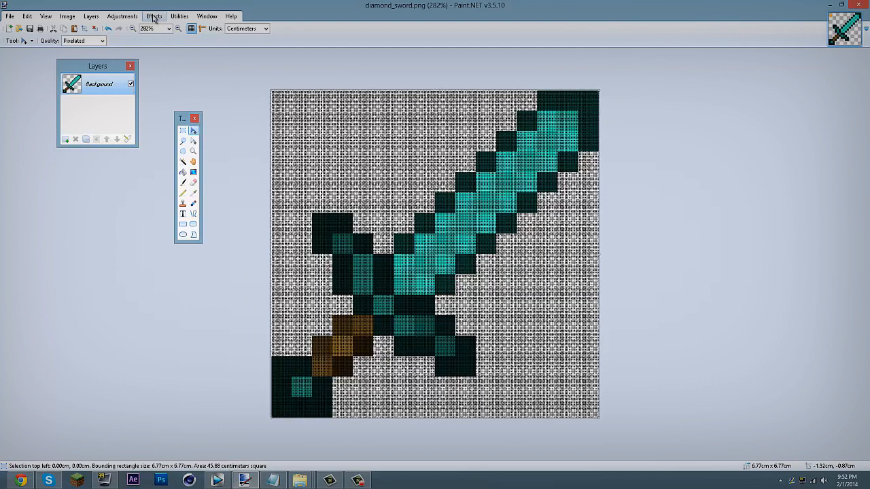
# Preview the Median effect at small, large and small radii, adjusting percentile
pyautogui.click(152, 16)
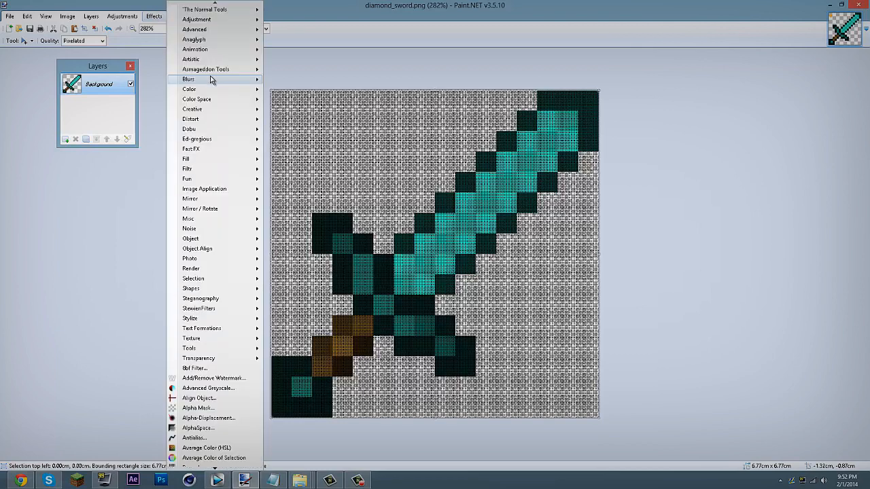
pyautogui.moveTo(211, 274)
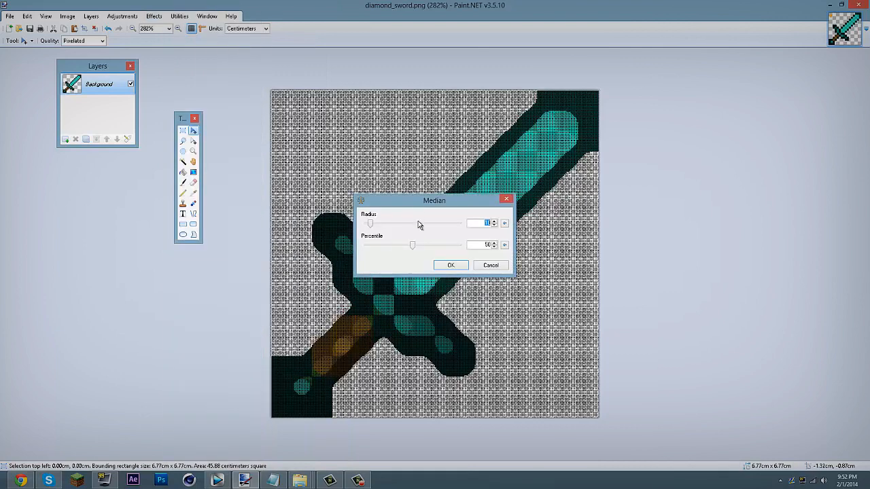
pyautogui.moveTo(435, 200); pyautogui.dragTo(667, 259)
pyautogui.write('2')
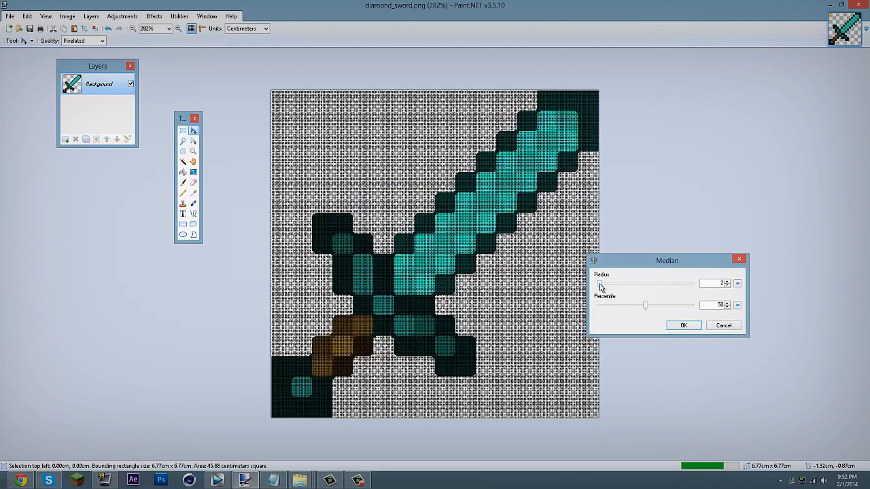
pyautogui.moveTo(601, 284); pyautogui.dragTo(612, 283)
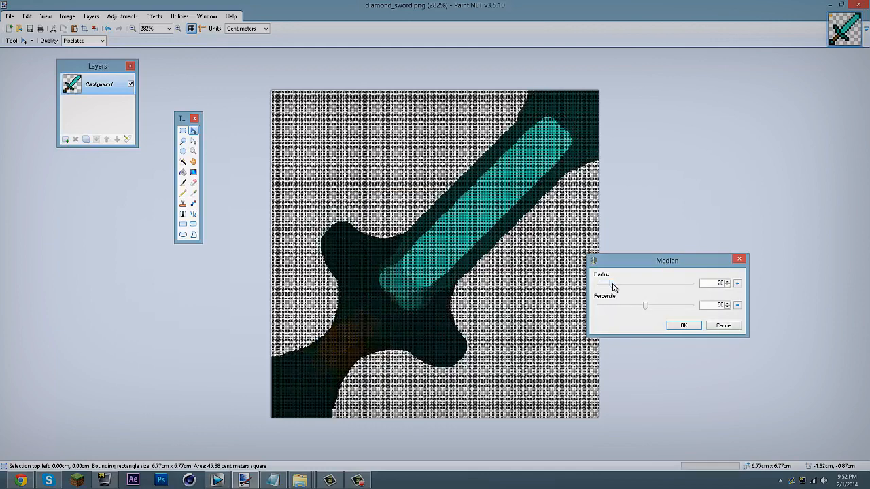
pyautogui.moveTo(612, 283); pyautogui.dragTo(640, 284)
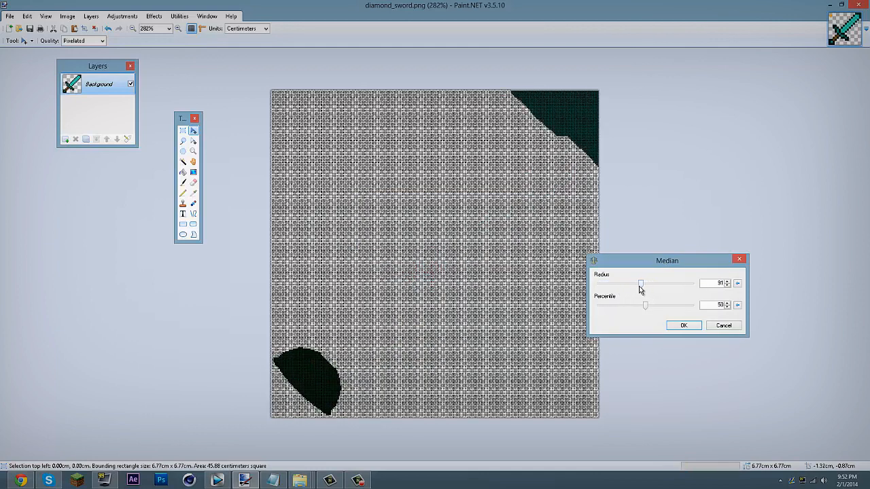
pyautogui.moveTo(642, 283); pyautogui.dragTo(610, 284)
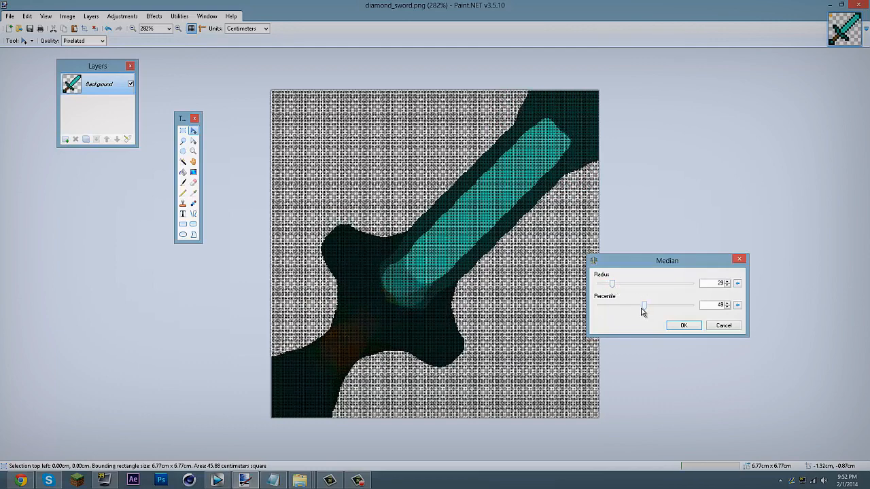
pyautogui.moveTo(644, 305); pyautogui.dragTo(680, 306)
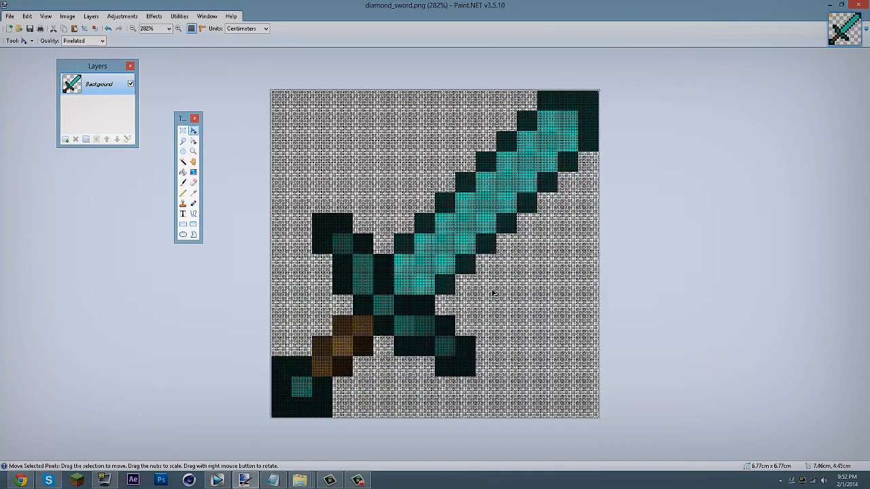
pyautogui.moveTo(178, 129)
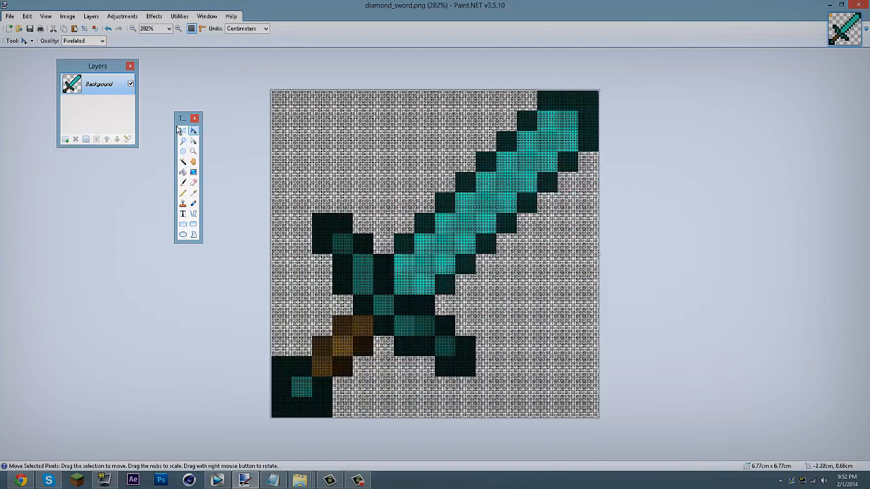
# Pick the Magic Wand with lower tolerance, then try the Gradient and Color Picker tools
pyautogui.click(183, 130)
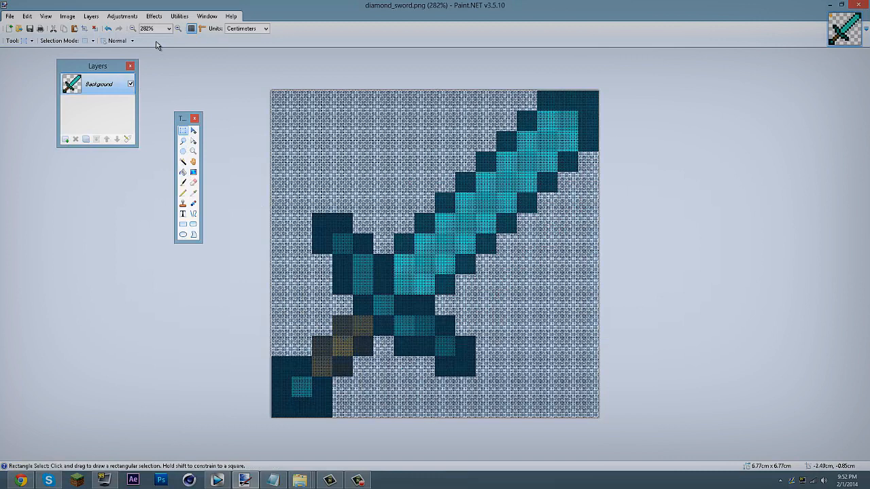
pyautogui.click(182, 162)
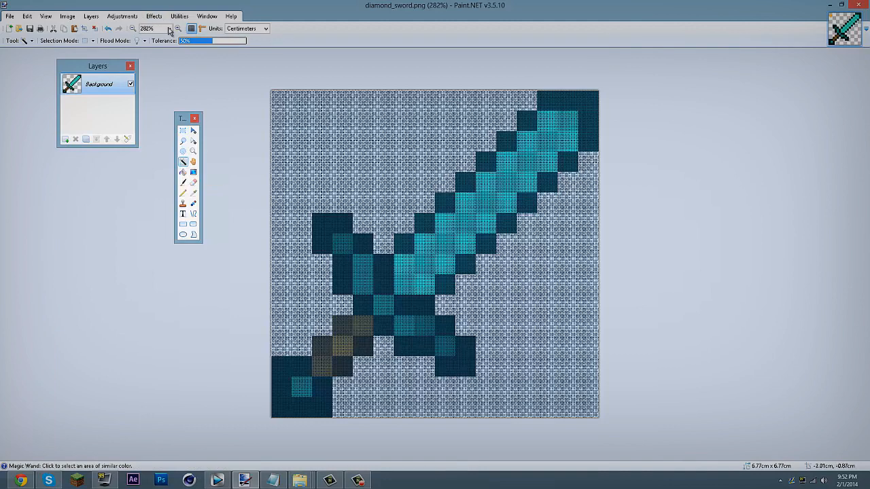
pyautogui.click(421, 256)
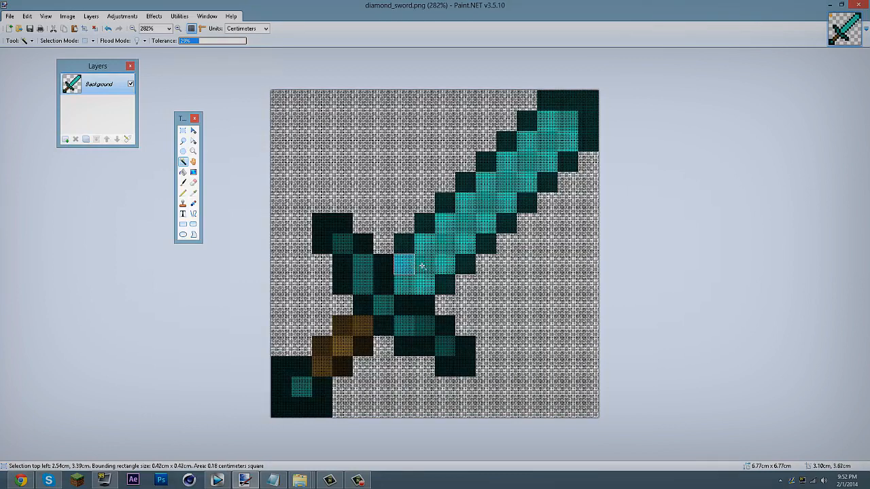
pyautogui.moveTo(245, 205)
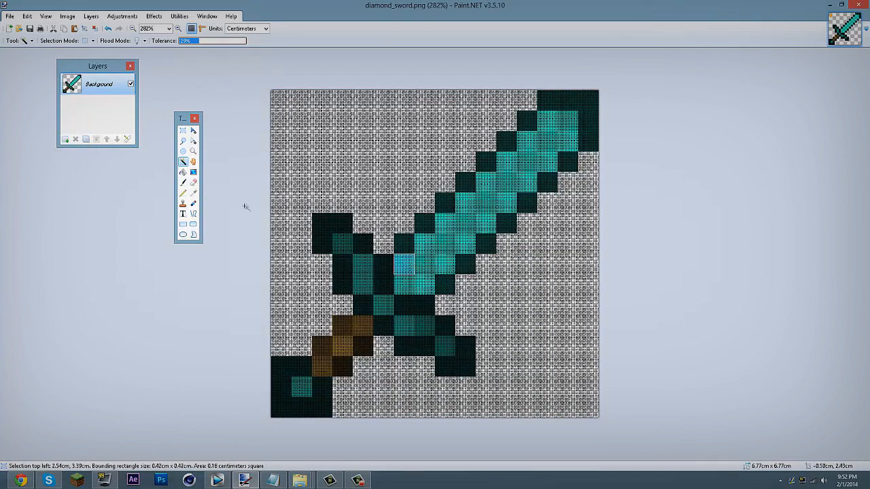
pyautogui.click(193, 172)
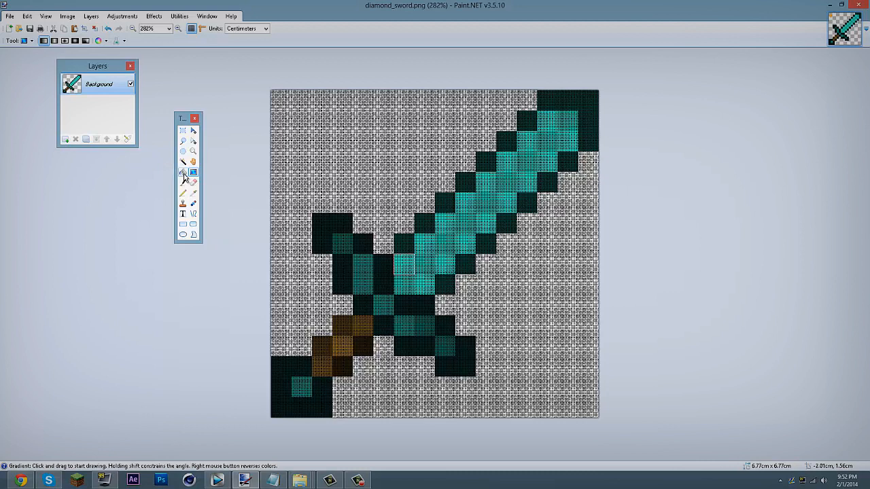
pyautogui.click(182, 173)
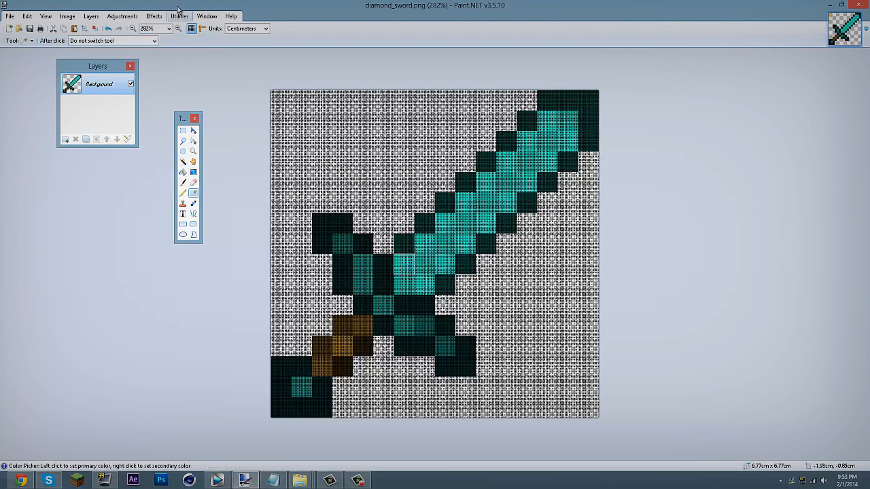
pyautogui.click(206, 15)
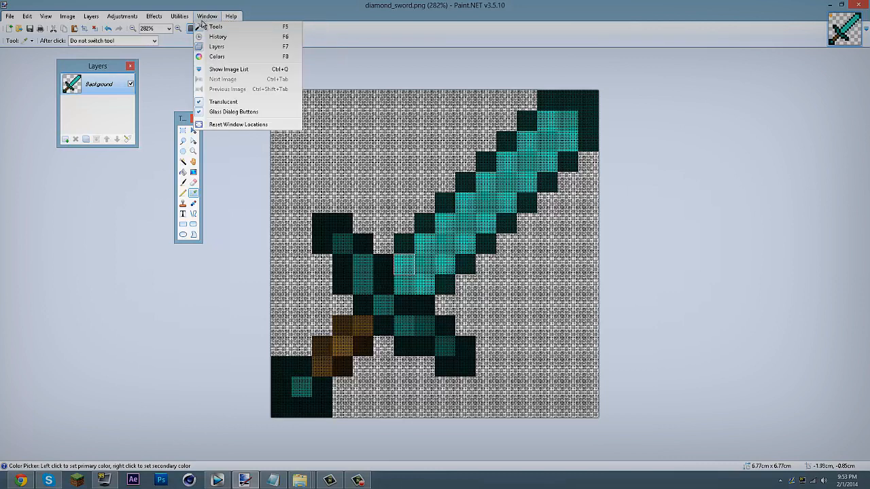
# Show the expanded Colors panel and gradient-shade two more blade squares
pyautogui.click(218, 55)
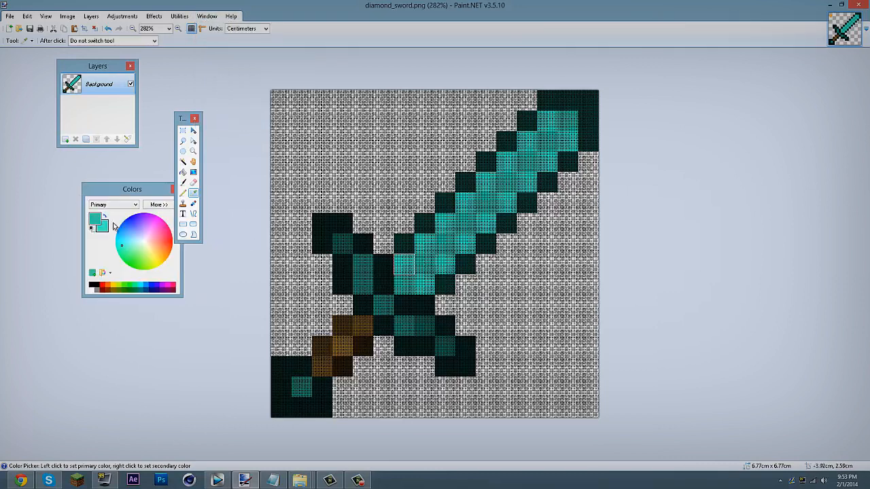
pyautogui.click(157, 204)
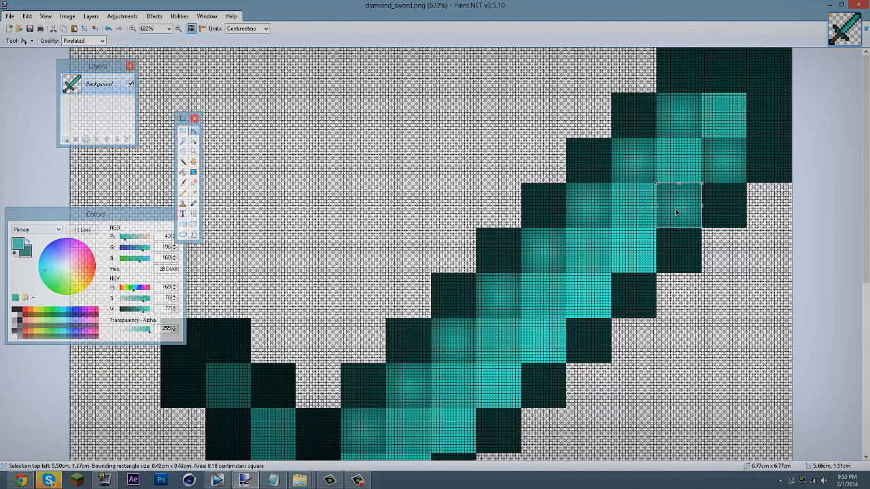
pyautogui.click(625, 256)
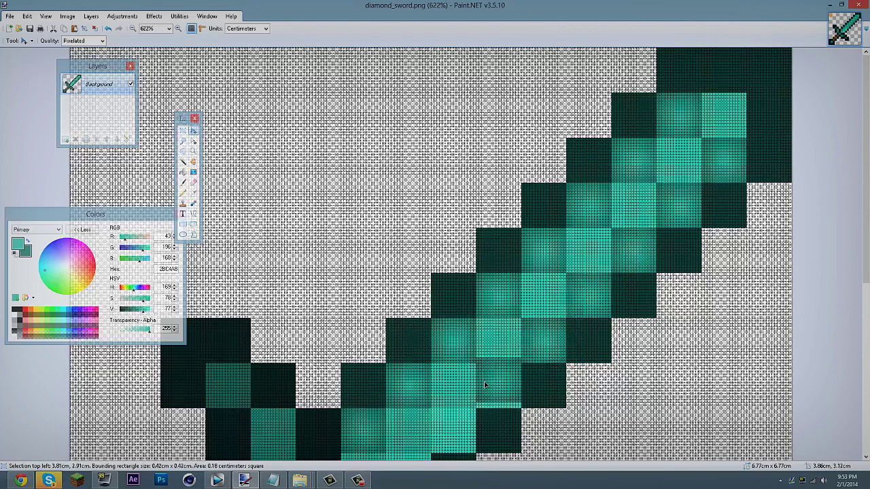
pyautogui.click(485, 387)
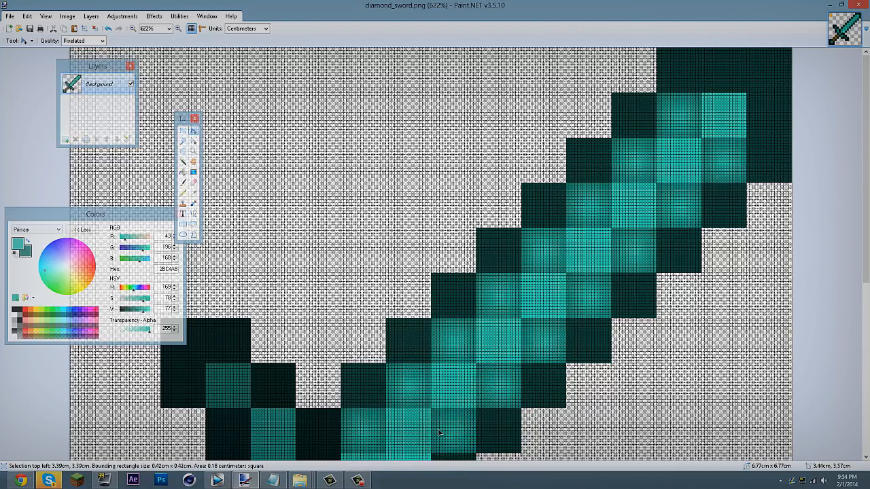
pyautogui.scroll(-3)
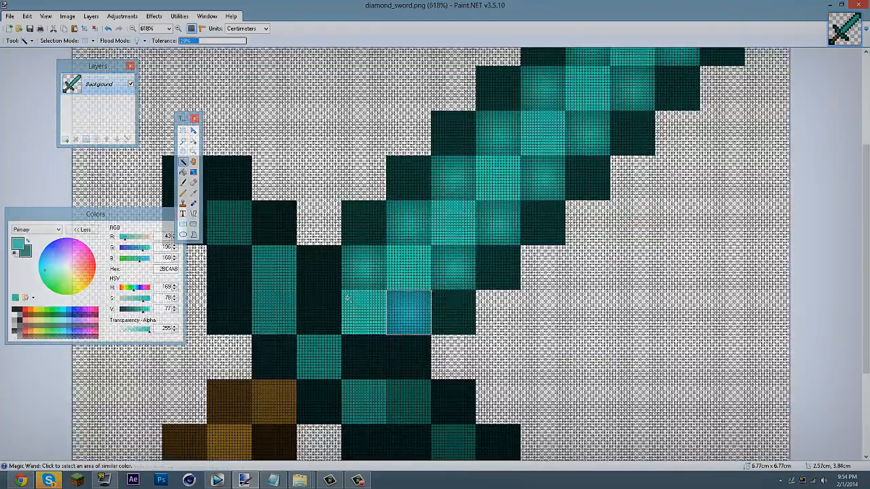
# Select a blade square near the crossguard and raise the selection tolerance
pyautogui.click(182, 172)
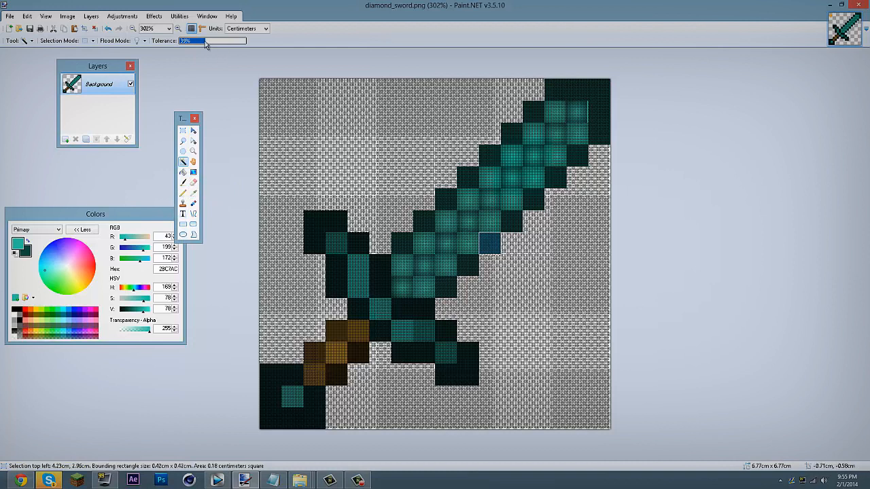
pyautogui.moveTo(200, 41); pyautogui.dragTo(218, 41)
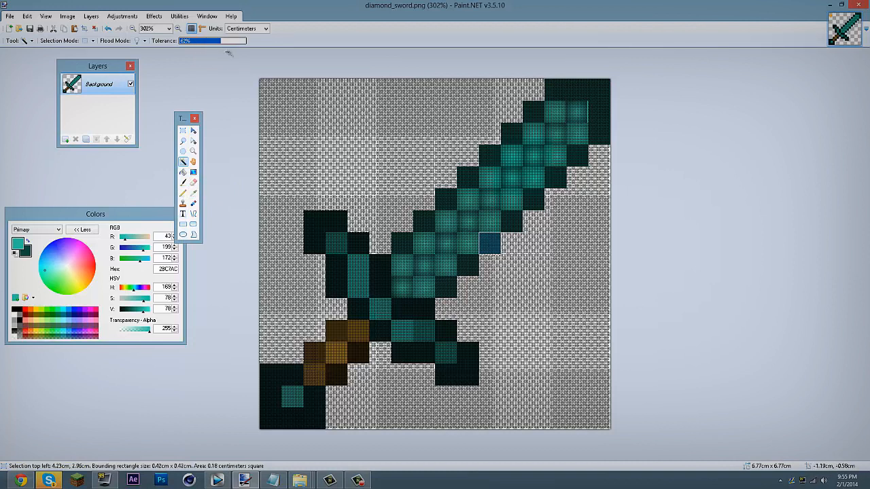